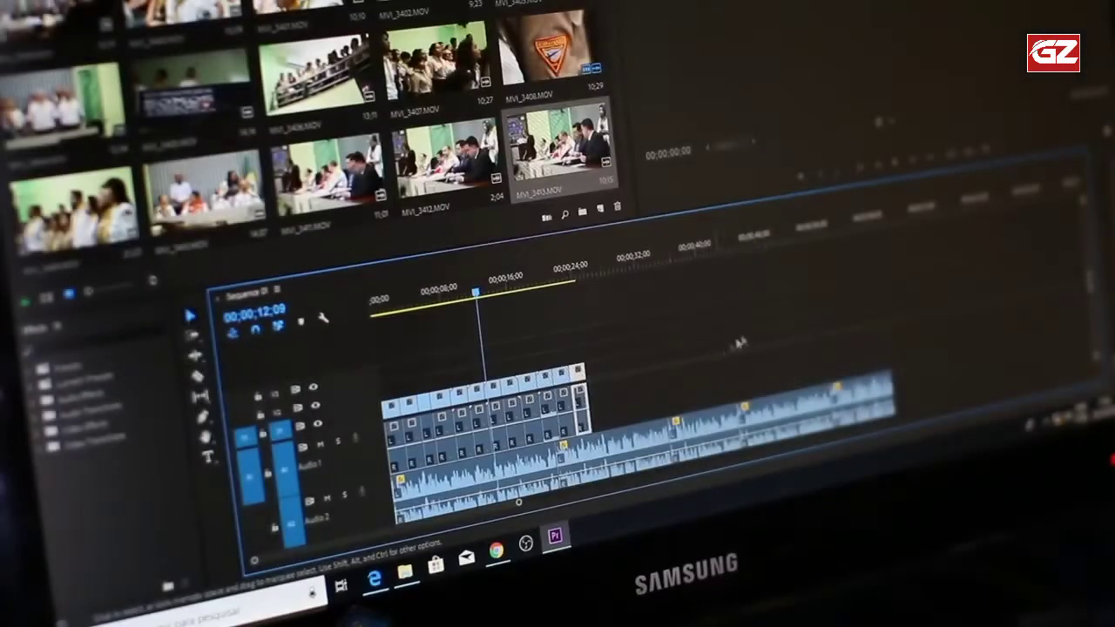
Move the playhead from 00;00;12;09 to about 00;00;21;23 on the time ruler
{"action": "left_click", "coordinate": [550, 279]}
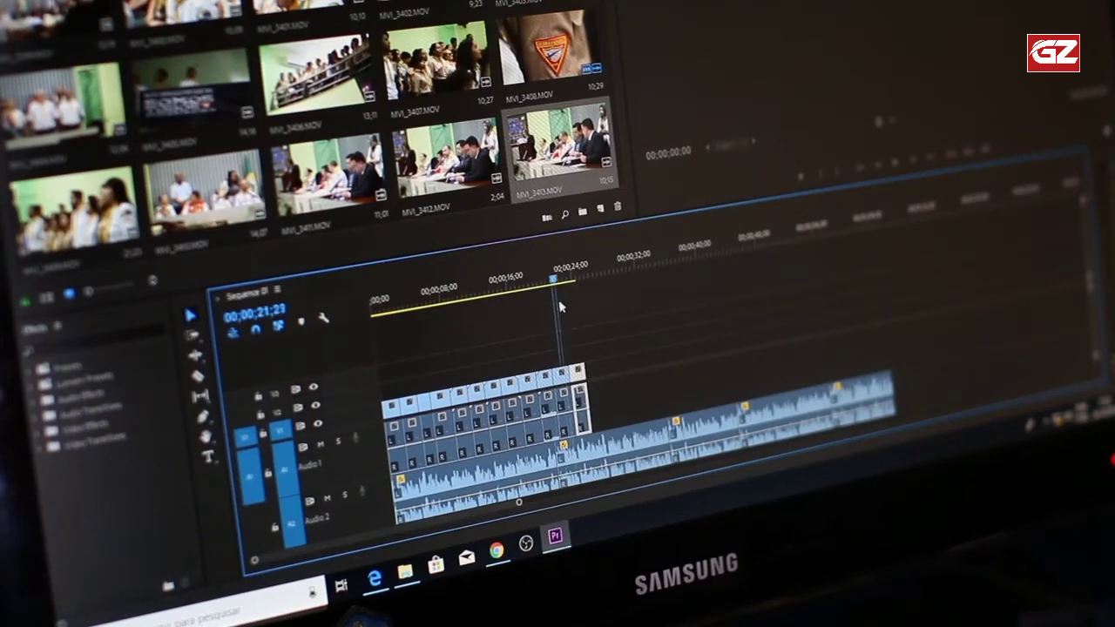